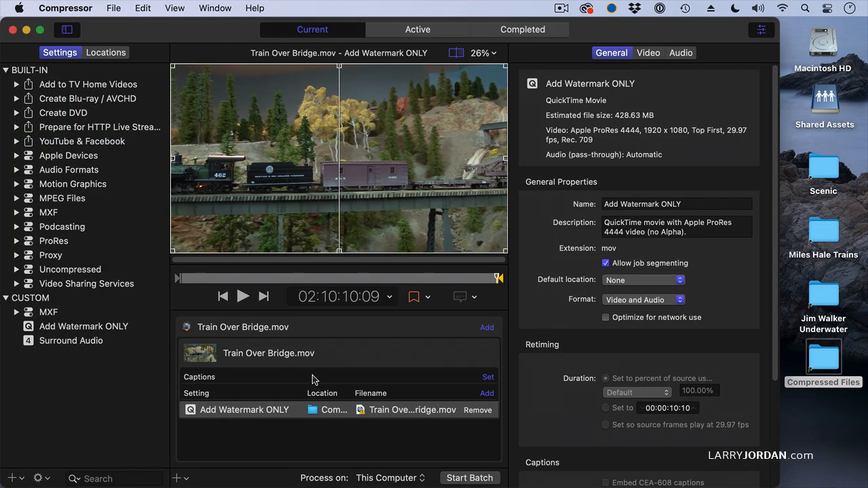
- Inspect the source job's properties and the output setting's properties
left_click(269, 352)
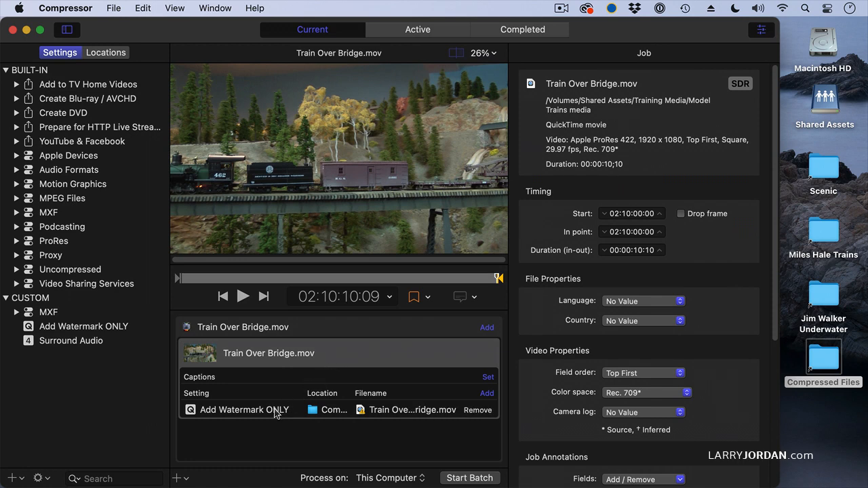
left_click(244, 409)
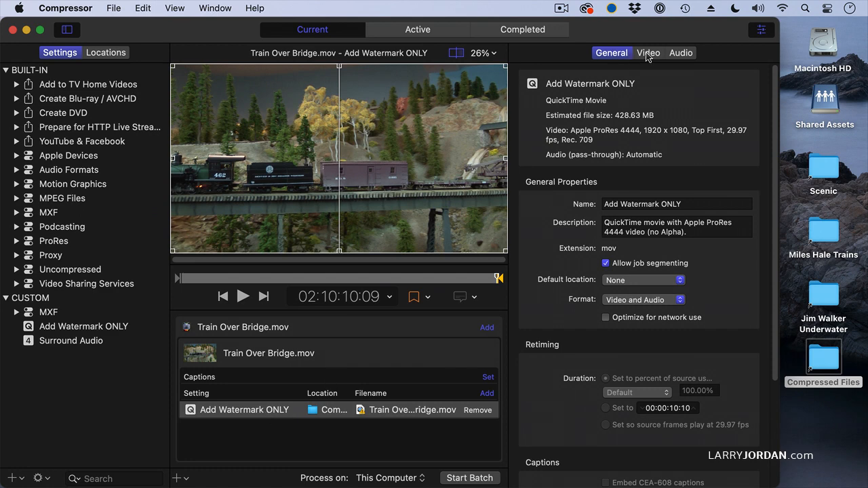
scroll("down", 3)
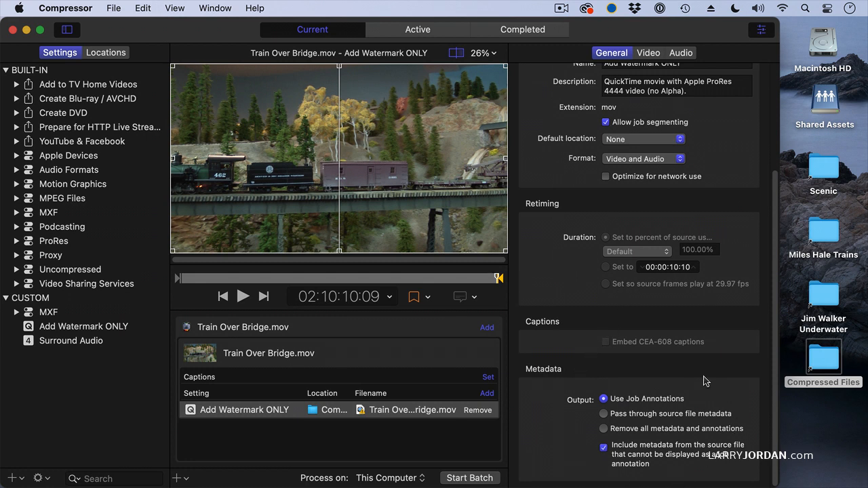
mouse_move(541, 468)
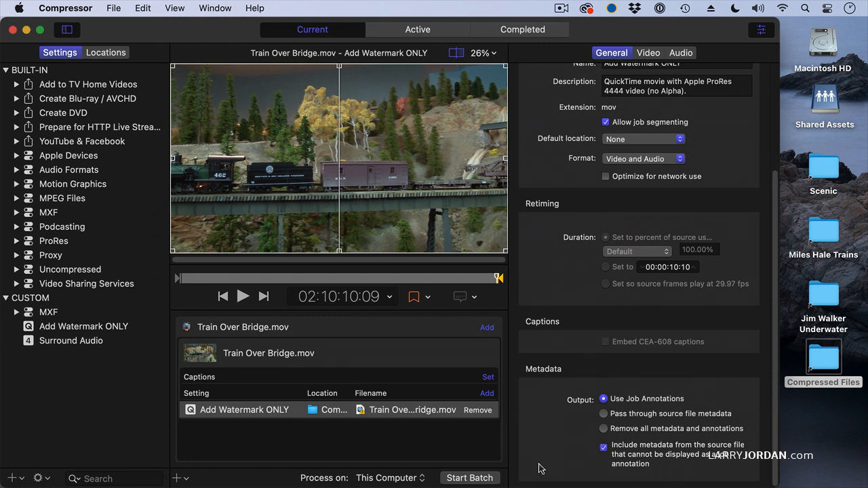
mouse_move(567, 458)
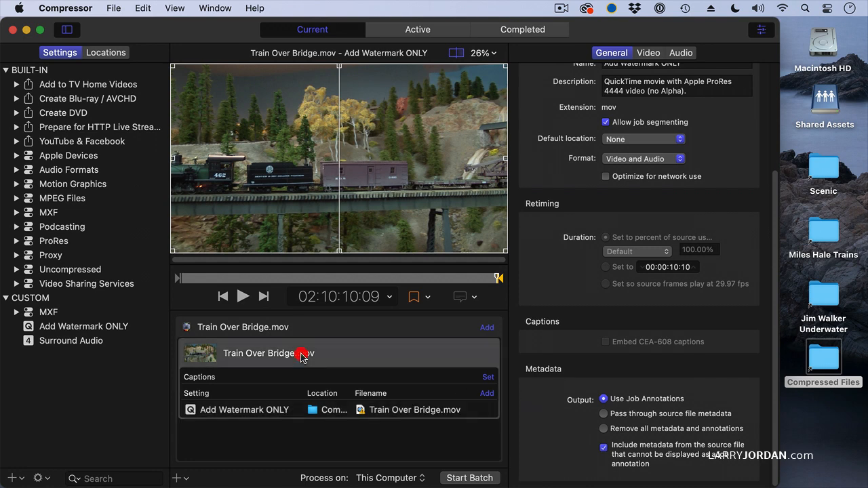
- Annotate the job: author Larry Jordan, keywords adding Trains, title Model Train Project
left_click(268, 353)
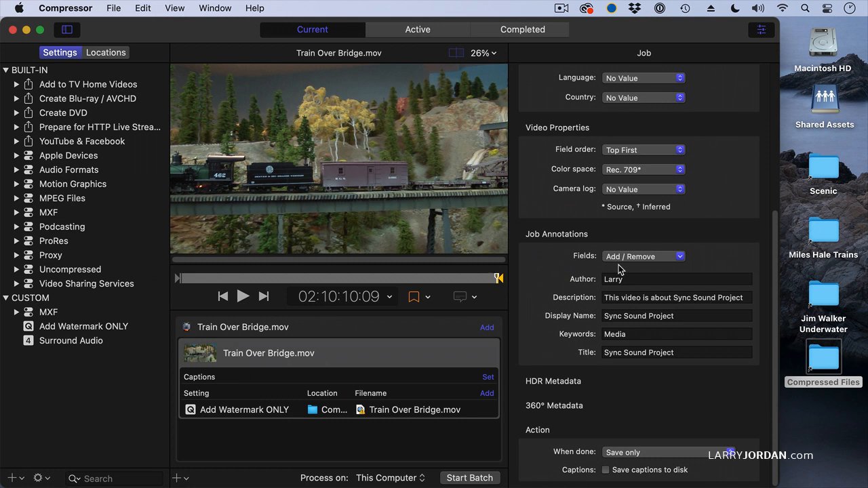
mouse_move(553, 257)
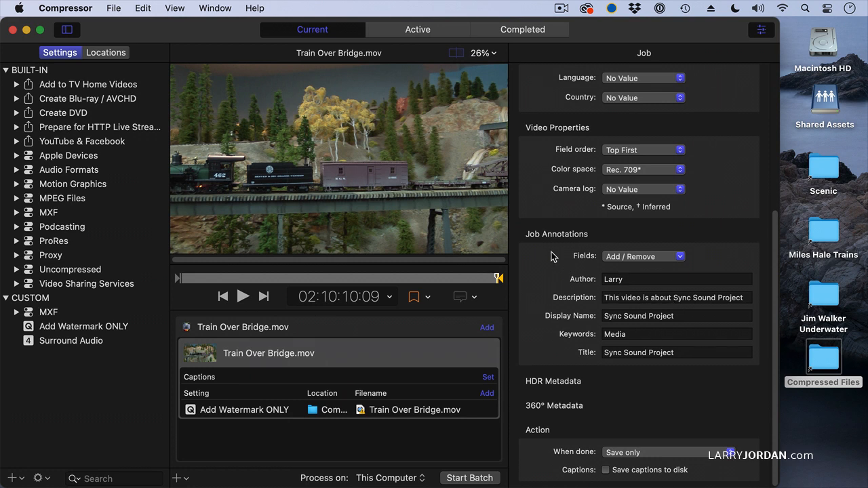
left_click(676, 279)
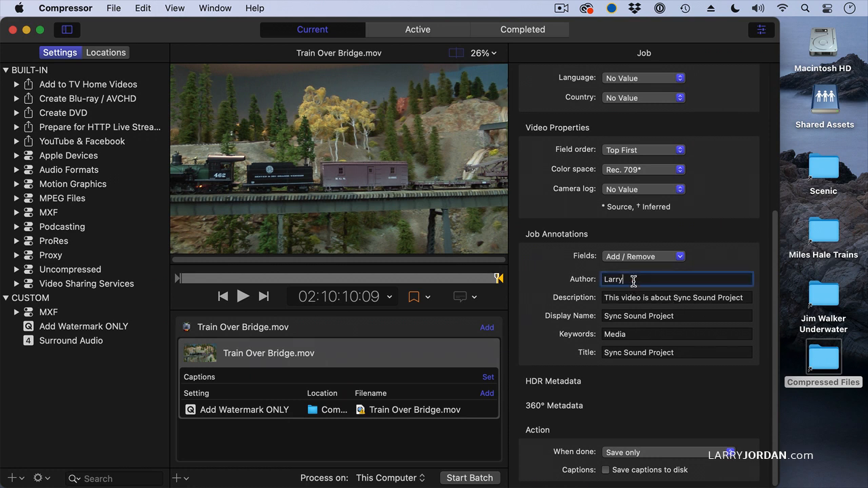
type("Joran")
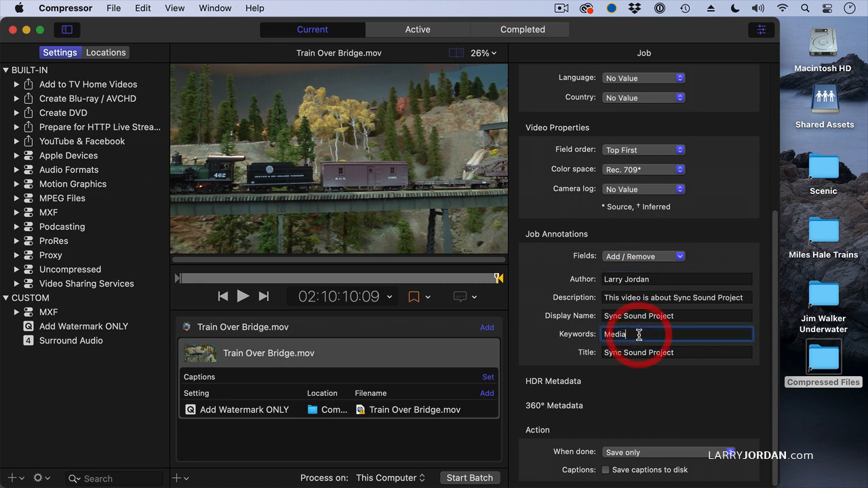
type("and")
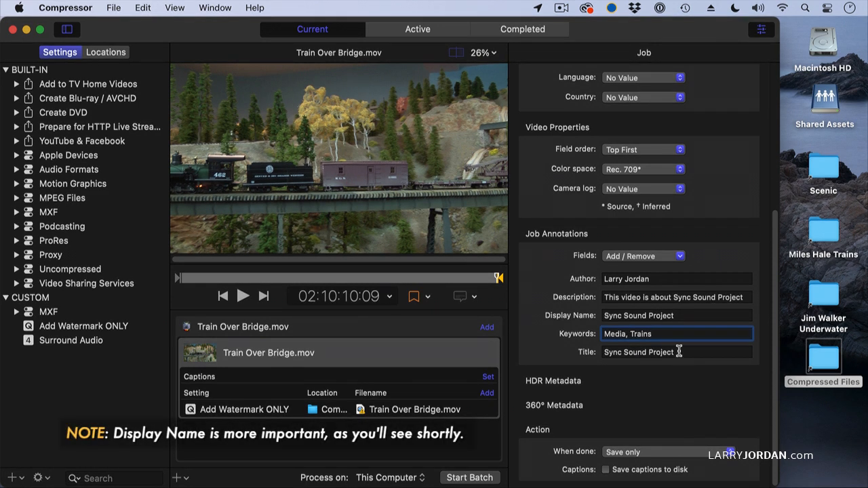
type("M")
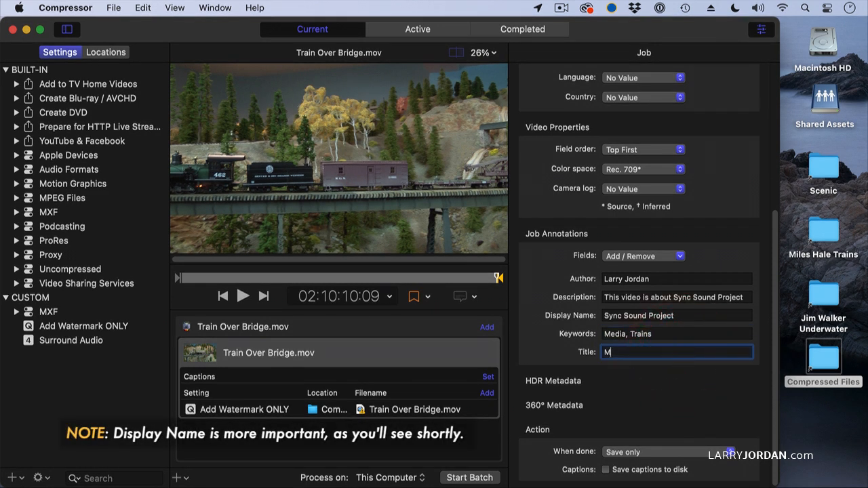
type("odel Train Project")
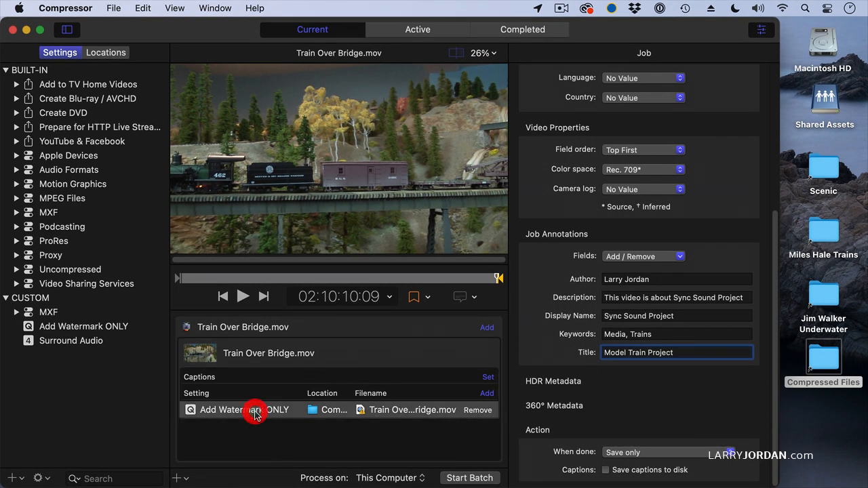
- On Add Watermark ONLY, try Remove all metadata, then return to Use Job Annotations
left_click(244, 409)
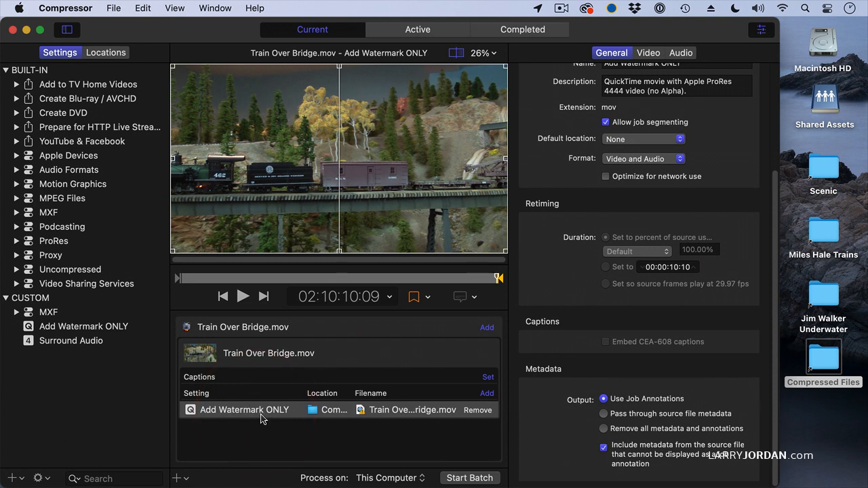
mouse_move(690, 407)
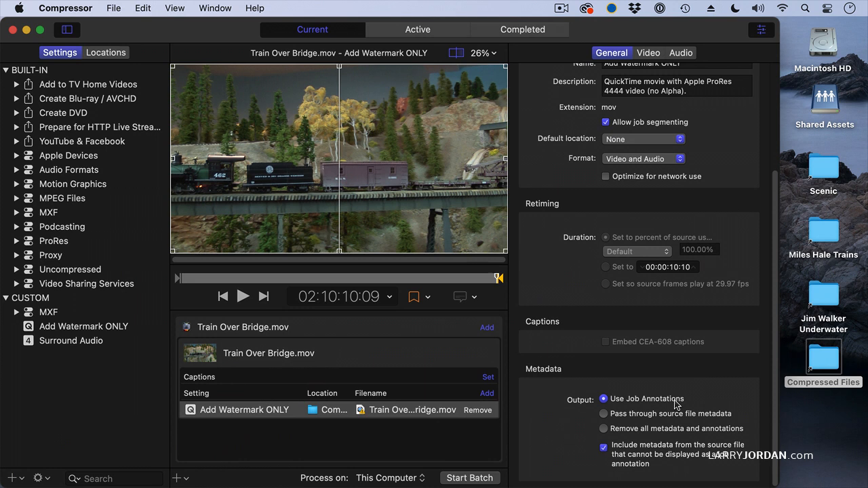
mouse_move(658, 425)
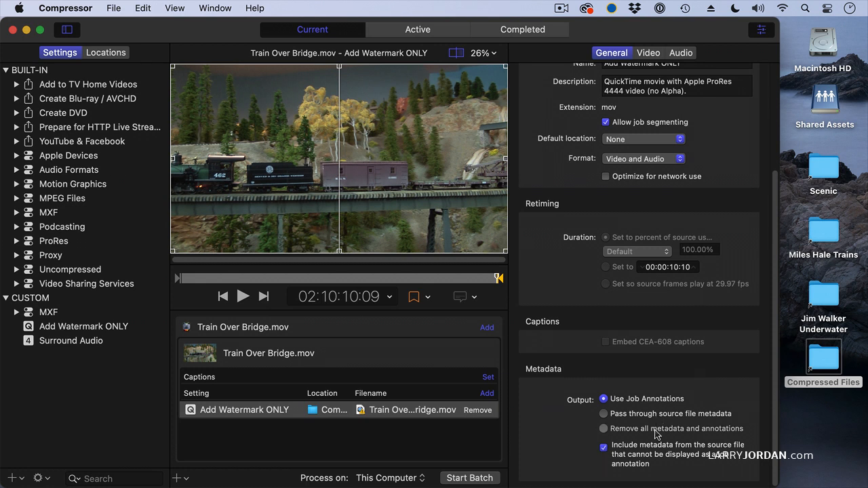
left_click(604, 428)
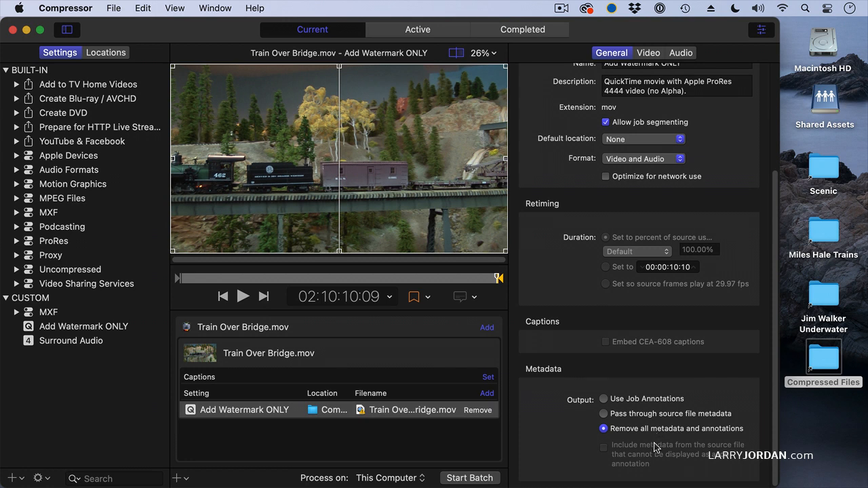
left_click(603, 399)
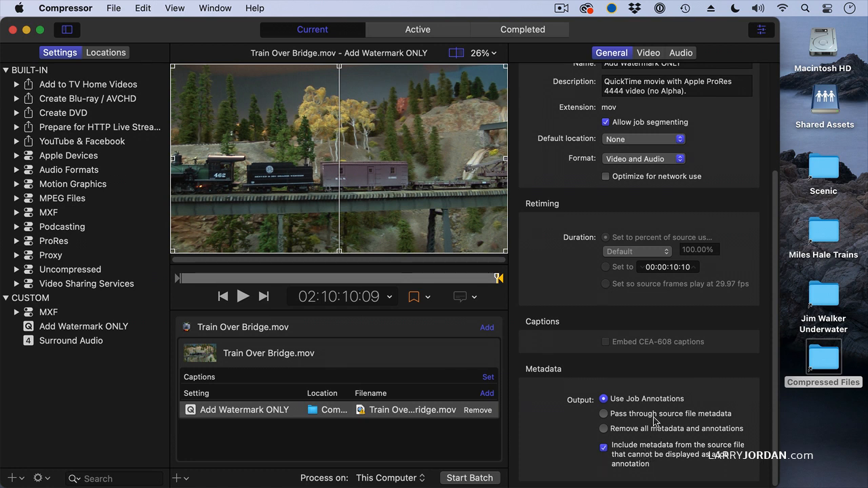
mouse_move(656, 409)
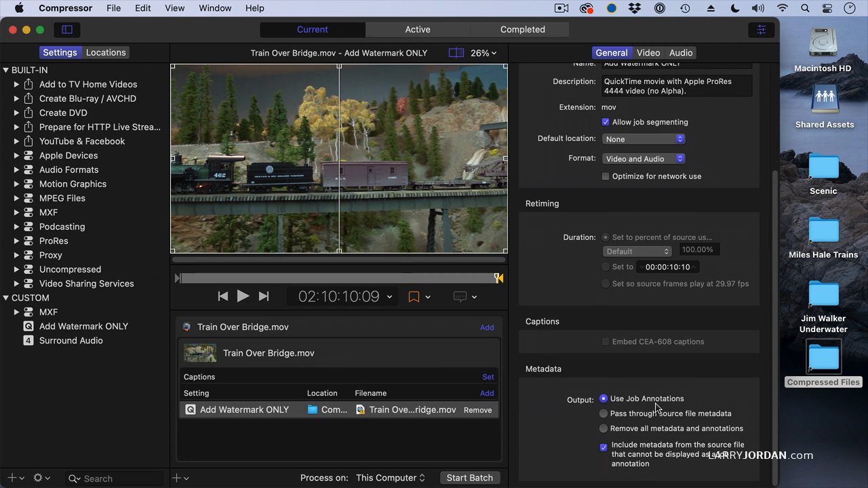
mouse_move(481, 324)
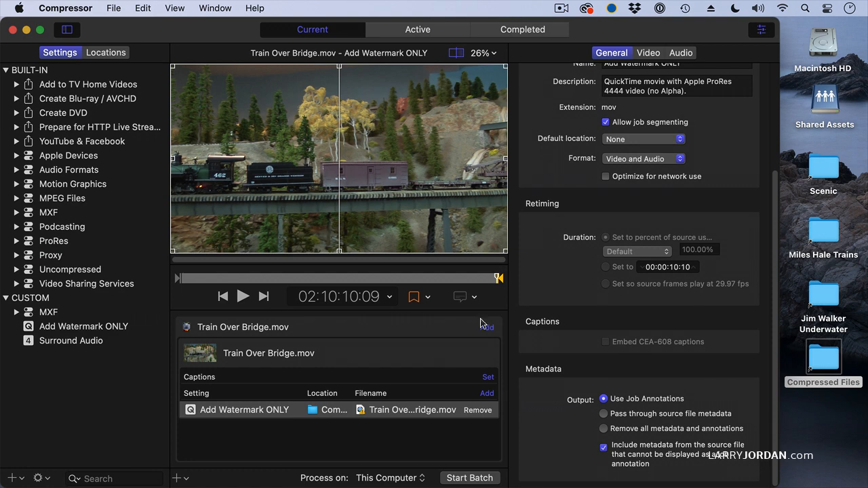
- Preview a mid-clip frame and move the out point to about 02:10:05:02
left_click_drag(499, 278, 360, 278)
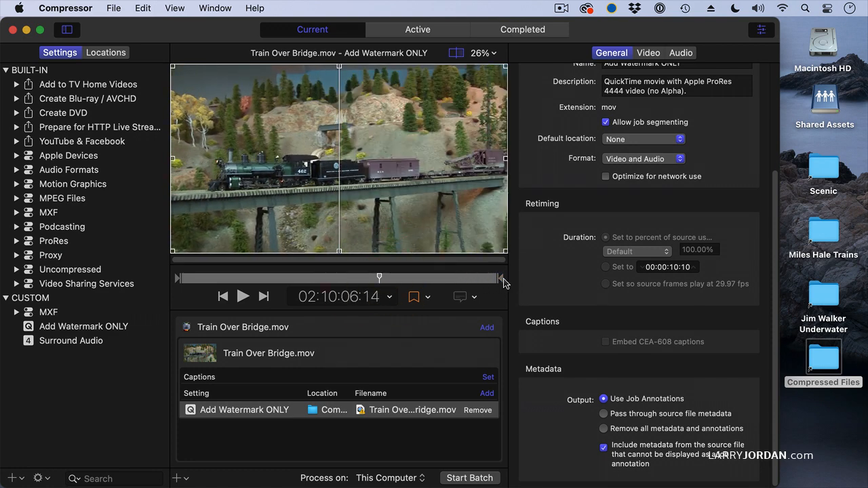
left_click_drag(498, 278, 339, 278)
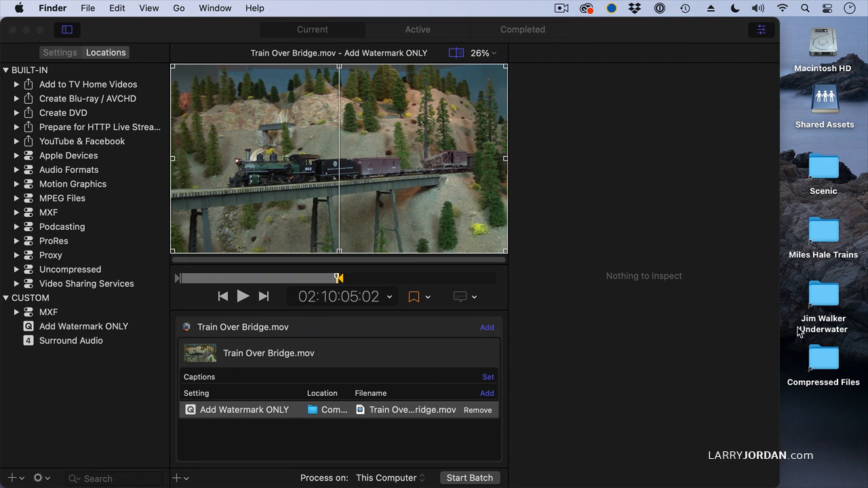
- Open the compressed Train Over Bridge.mov in QuickTime and review its Inspector annotations
double_click(823, 360)
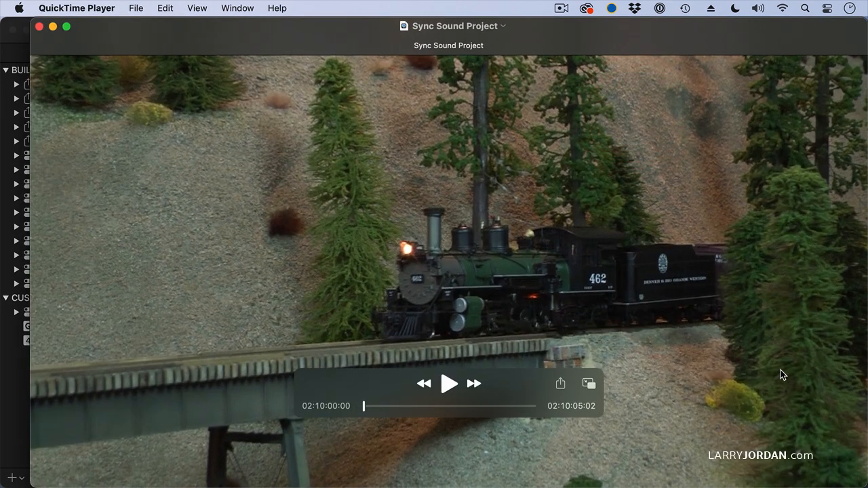
mouse_move(680, 200)
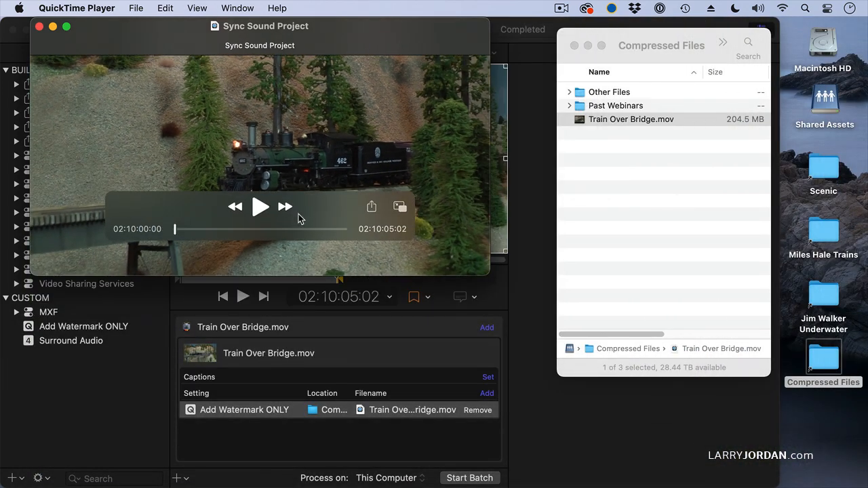
mouse_move(143, 235)
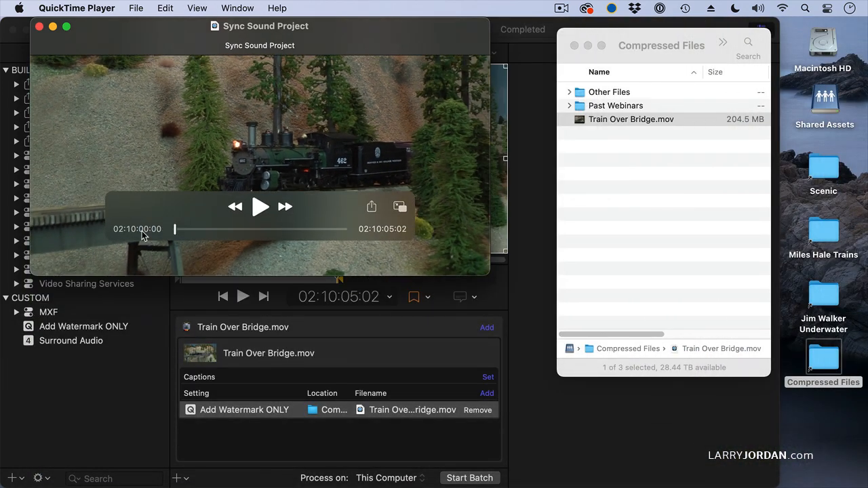
key("cmd+i")
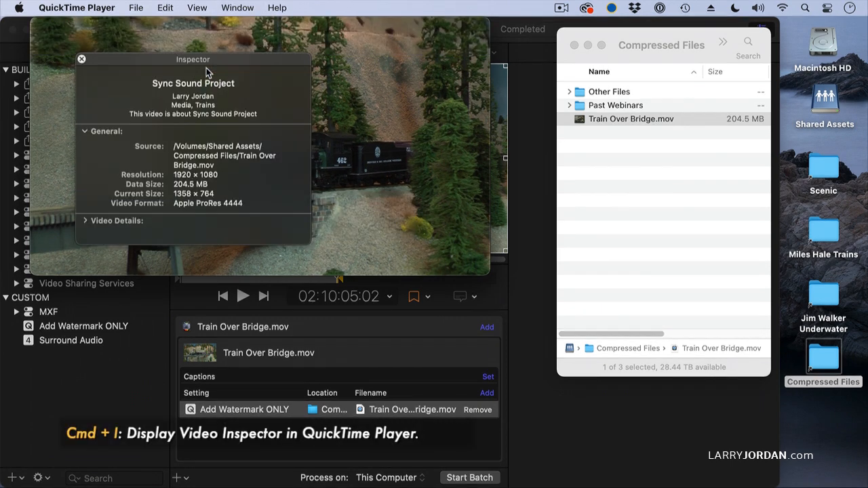
left_click_drag(193, 59, 223, 60)
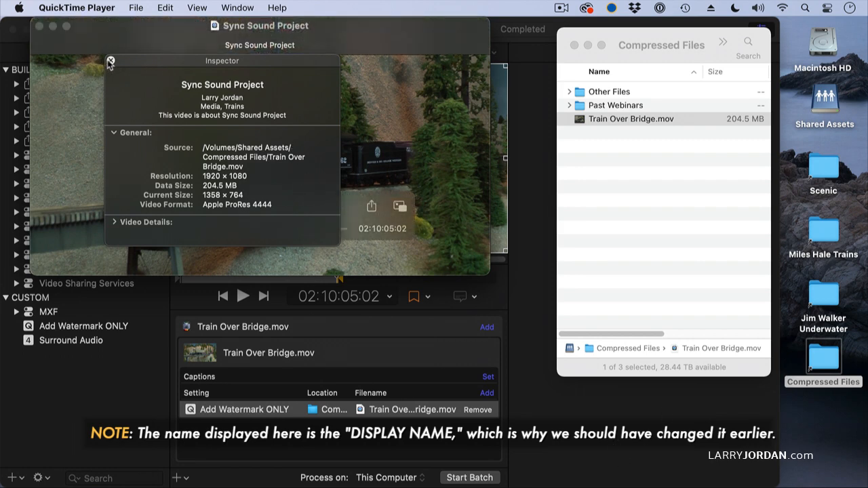
left_click(111, 62)
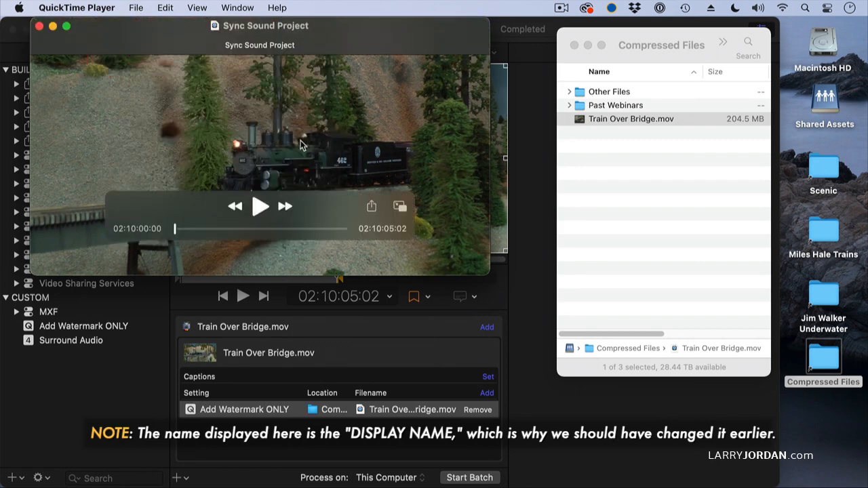